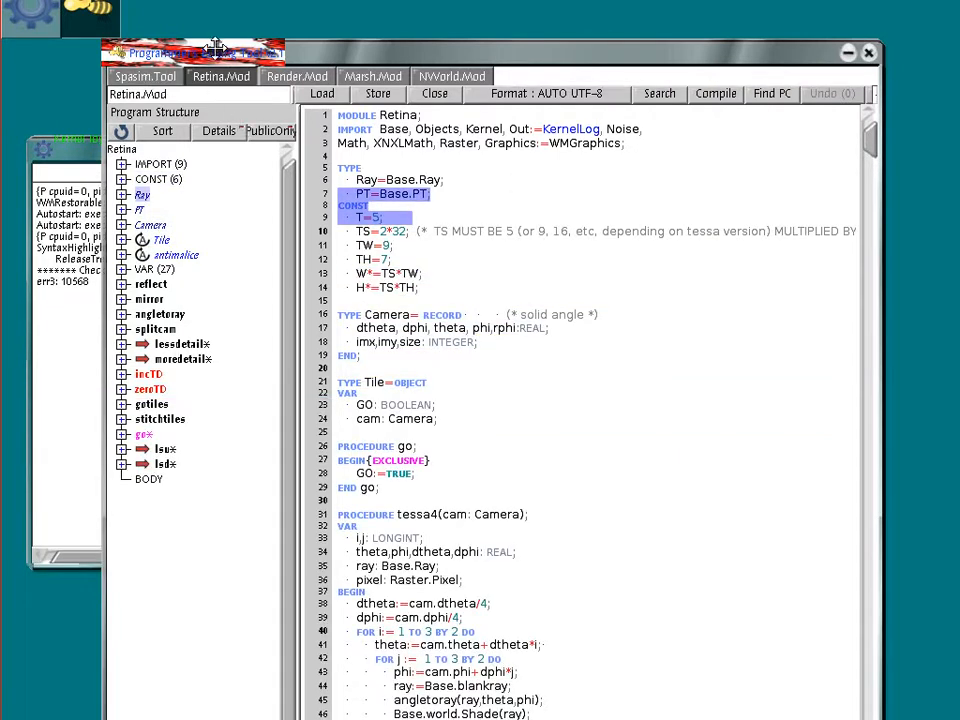
Show the SpaceSim.Tool command file with its Compiler.Compile module lists.
click(144, 76)
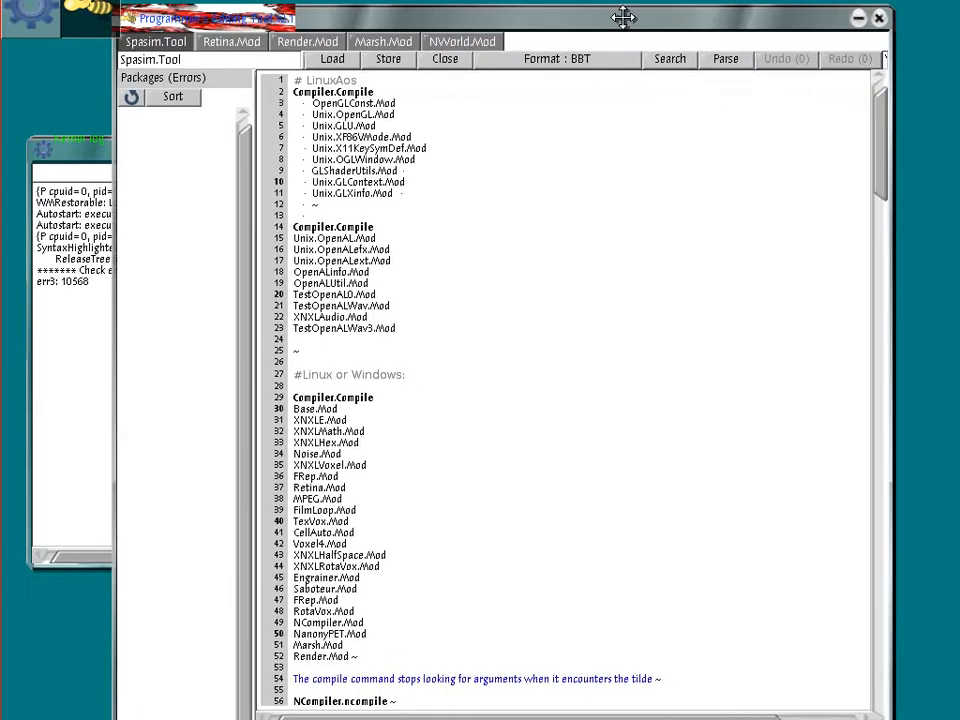
mouse_move(910, 434)
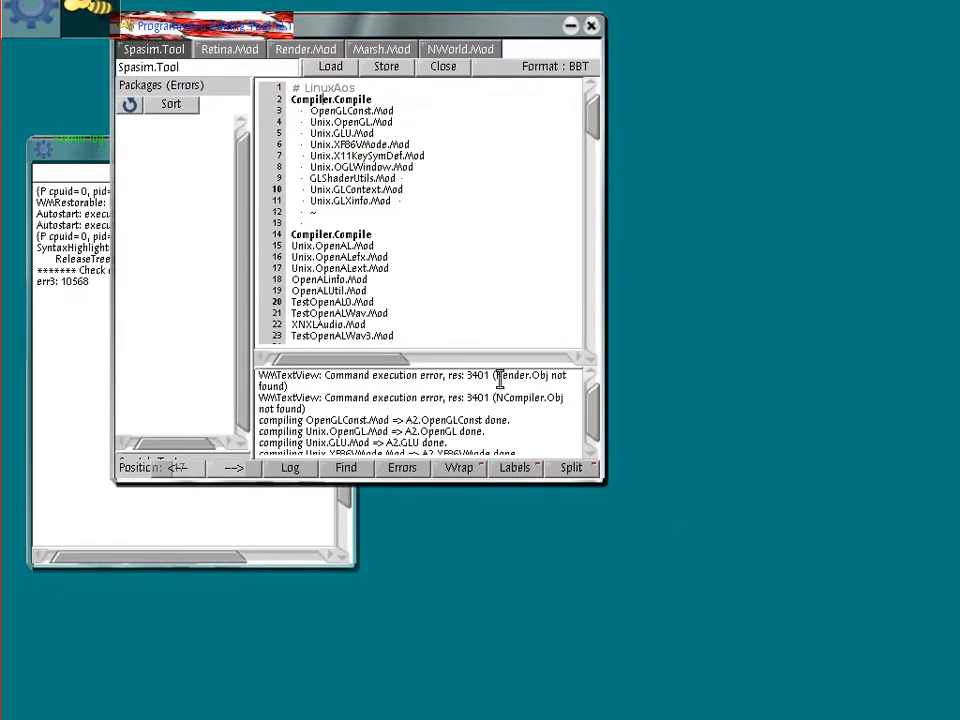
mouse_move(496, 370)
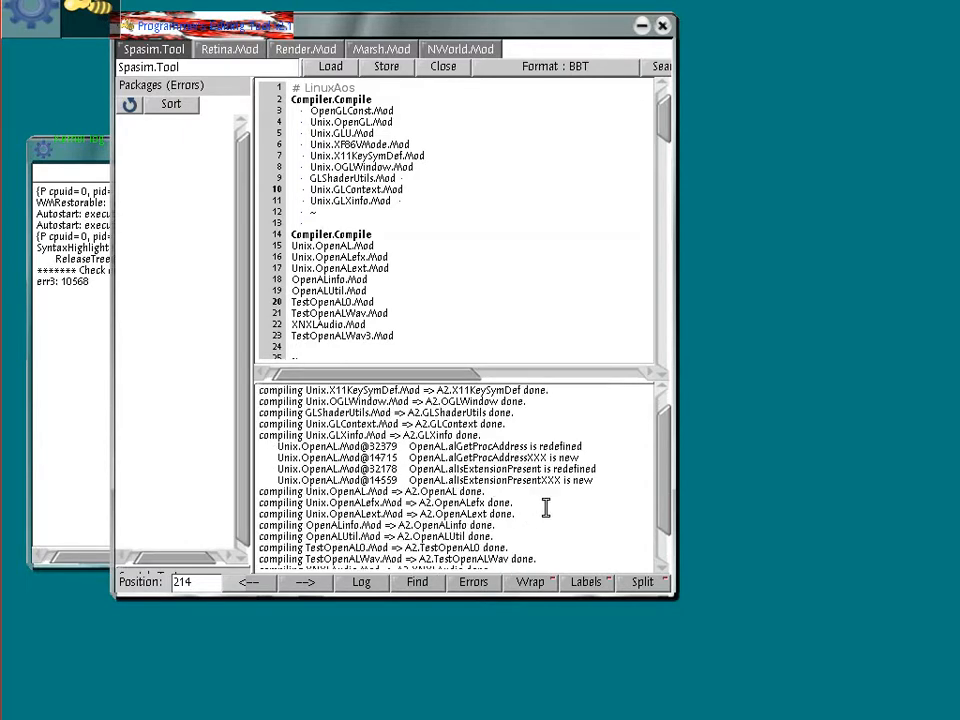
mouse_move(574, 518)
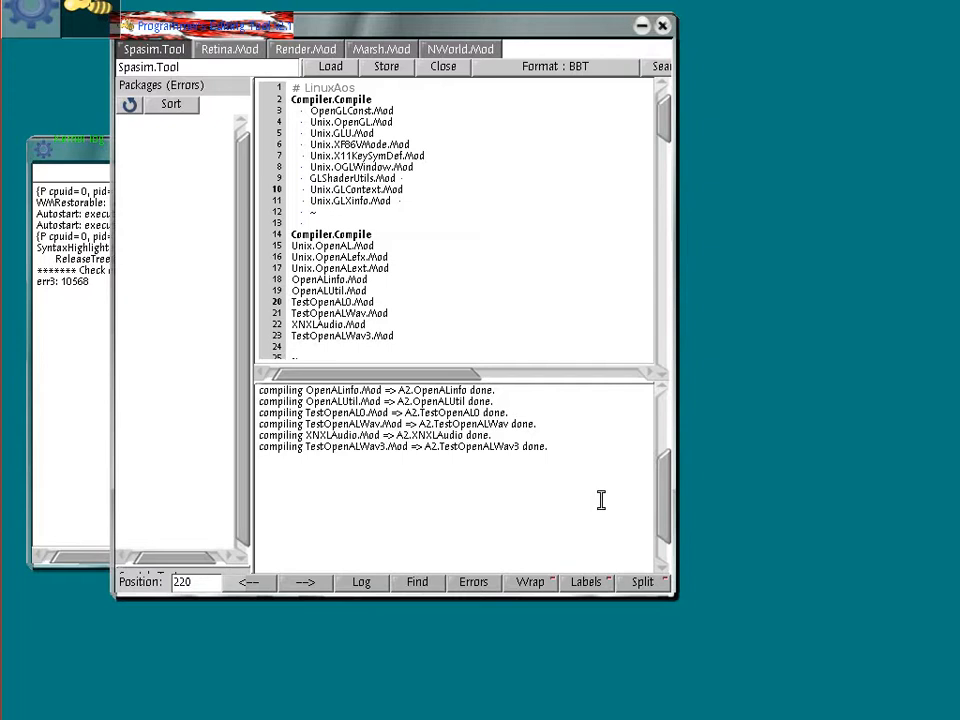
Compile the Linux-or-Windows batch from Base.Mod through FilmLoop, each reported done in the log.
scroll(down, 3)
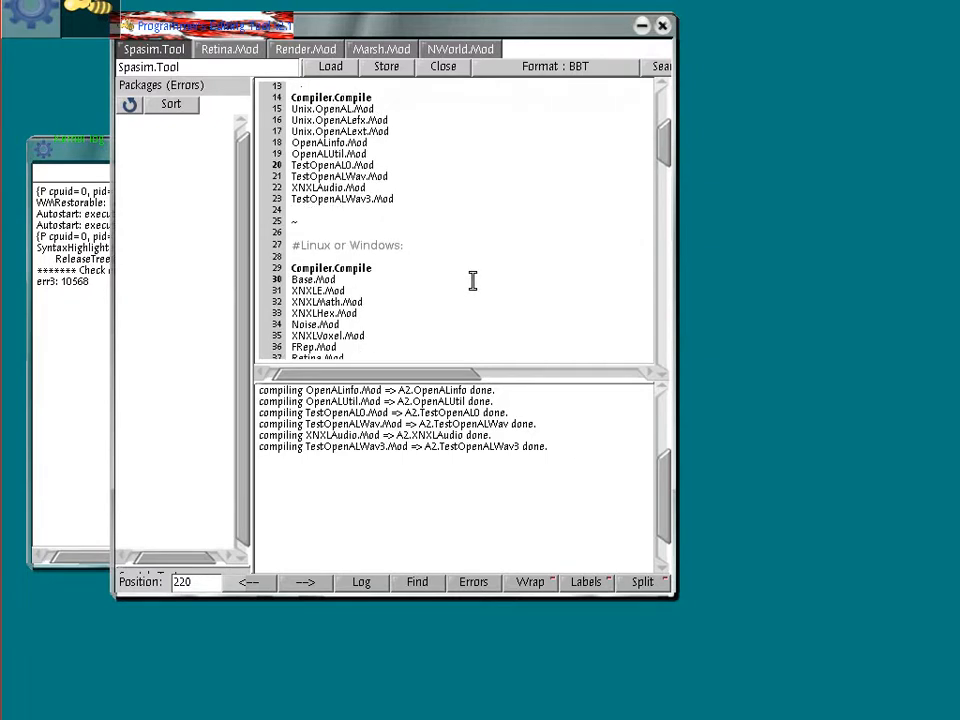
scroll(down, 3)
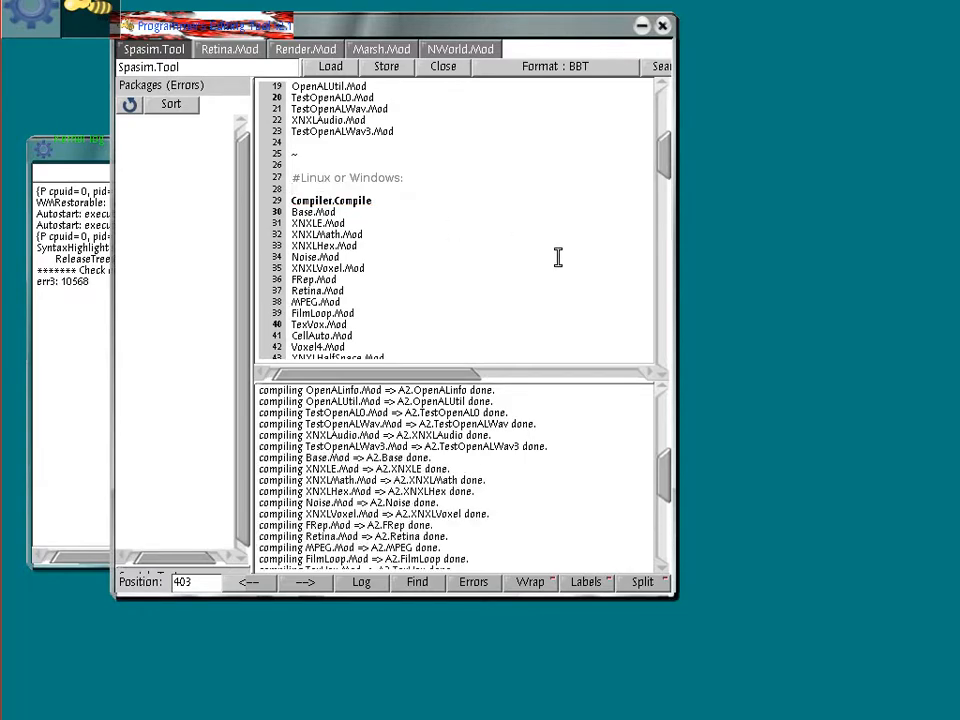
scroll(down, 3)
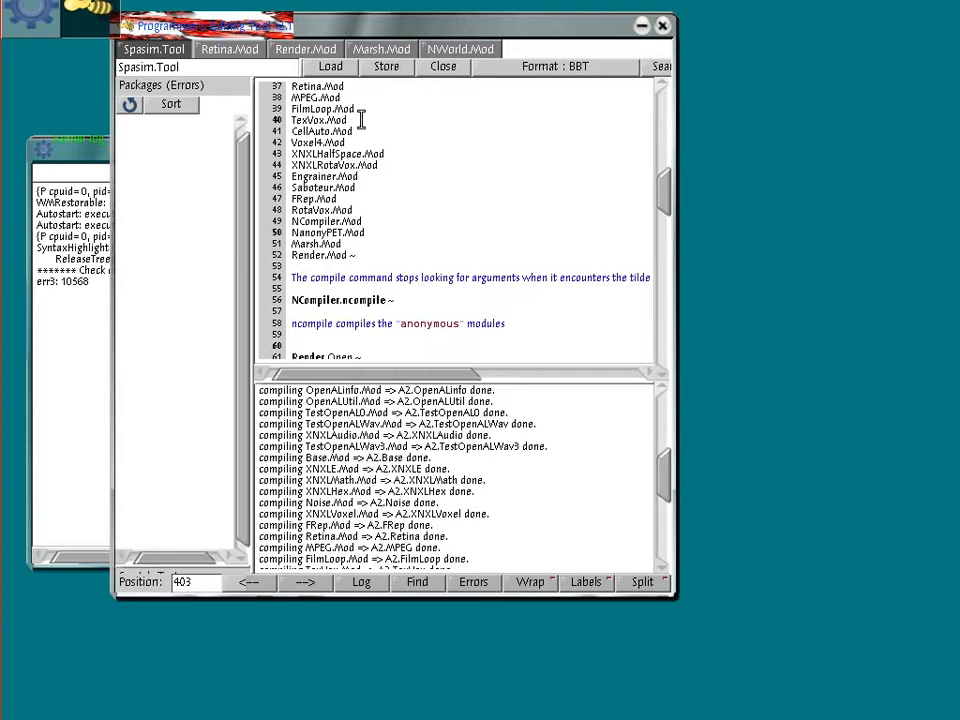
Compile Marsh.Mod from its own editor tab, finishing with no errors and 66 warnings.
click(318, 244)
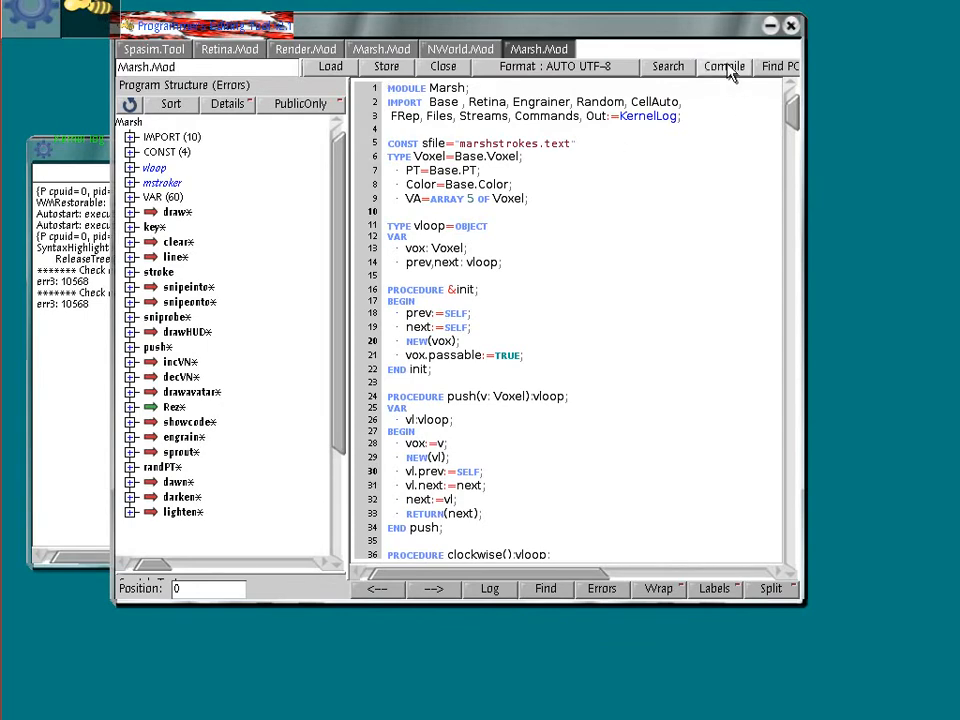
click(724, 66)
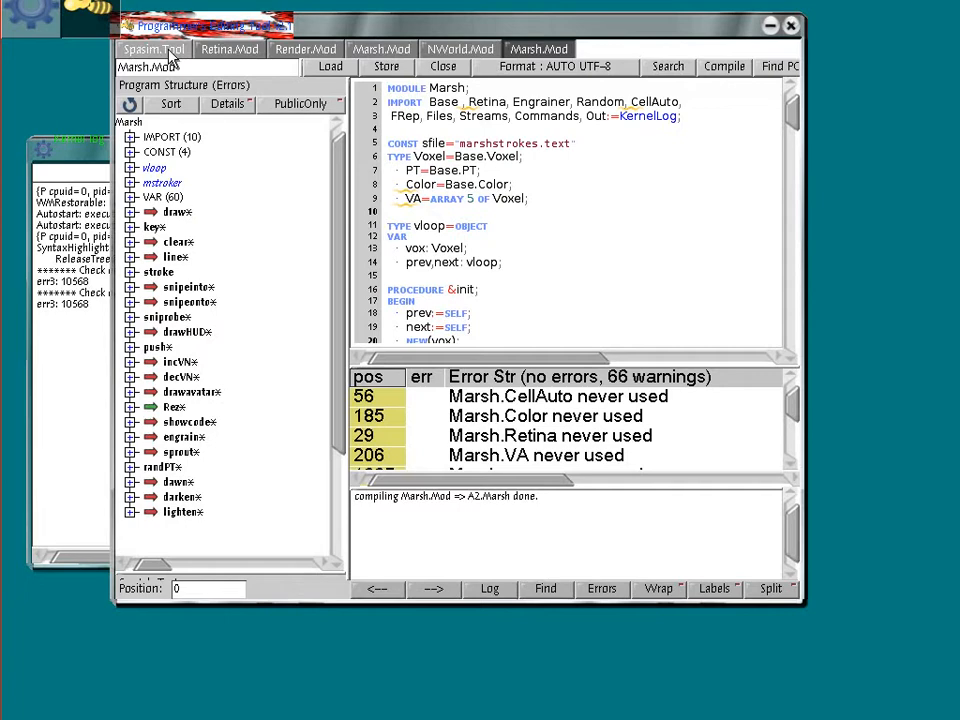
Run NCompiler.ncompile on the N modules, then launch Render.Open so Retina starts loading.
click(152, 48)
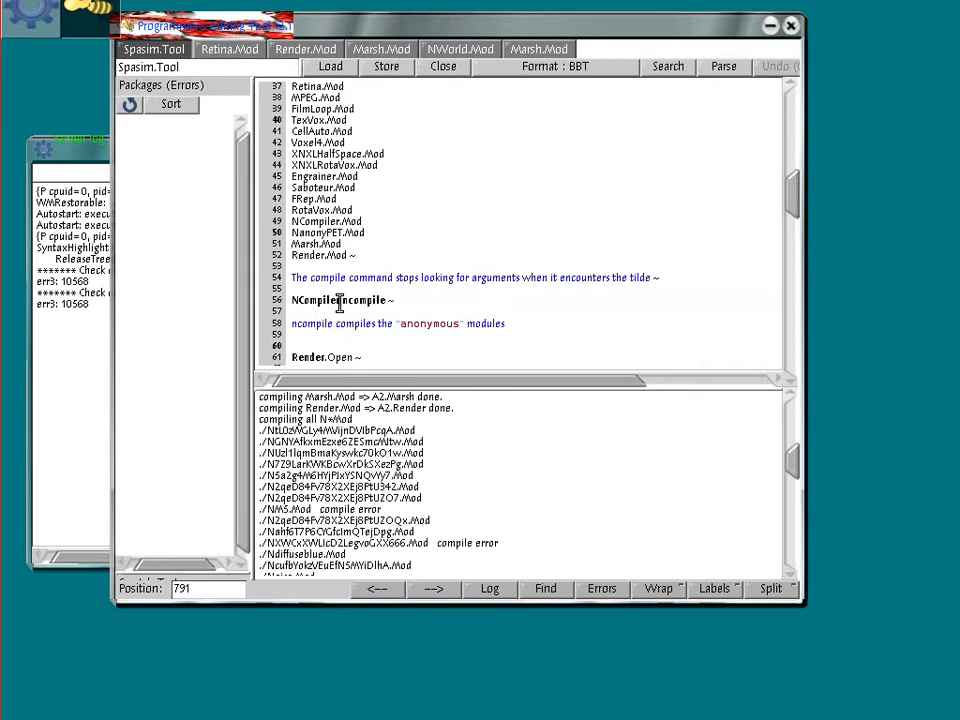
scroll(down, 3)
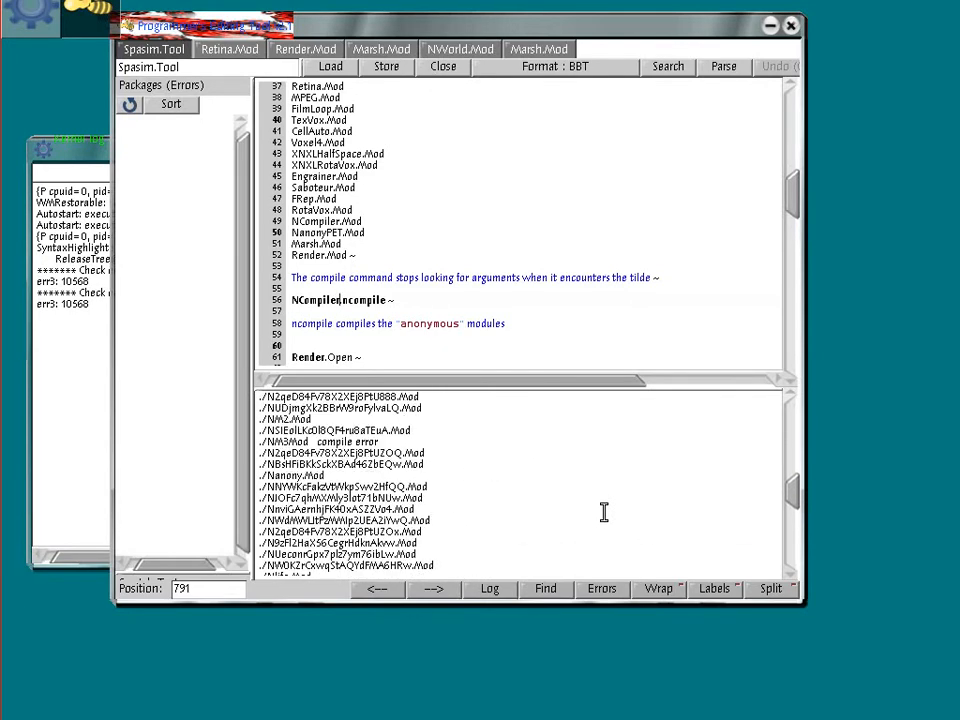
scroll(down, 3)
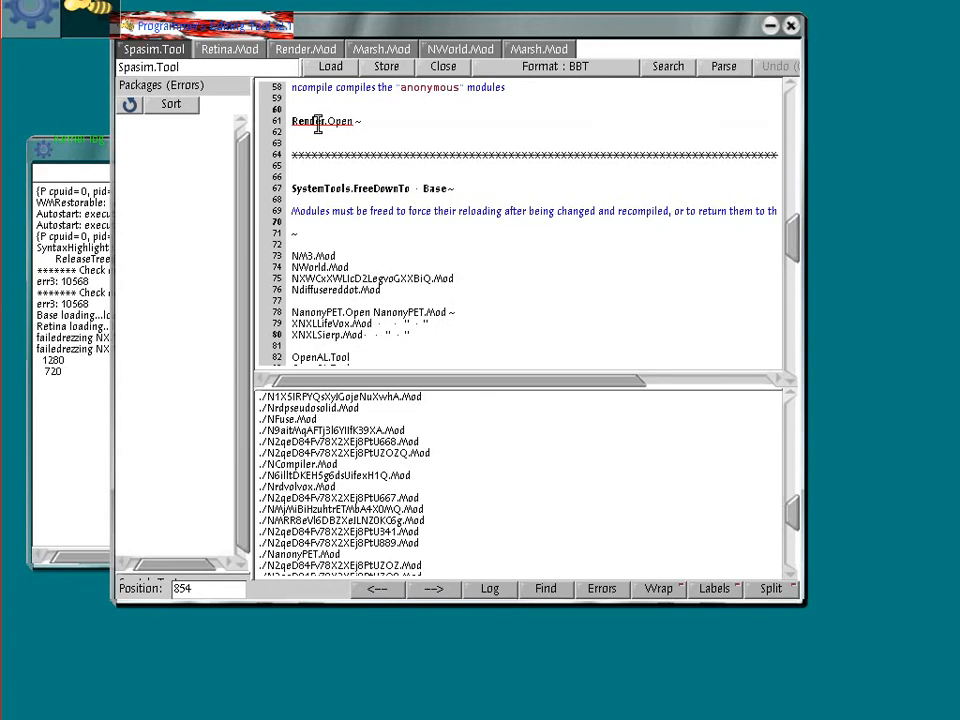
drag(200, 18, 340, 32)
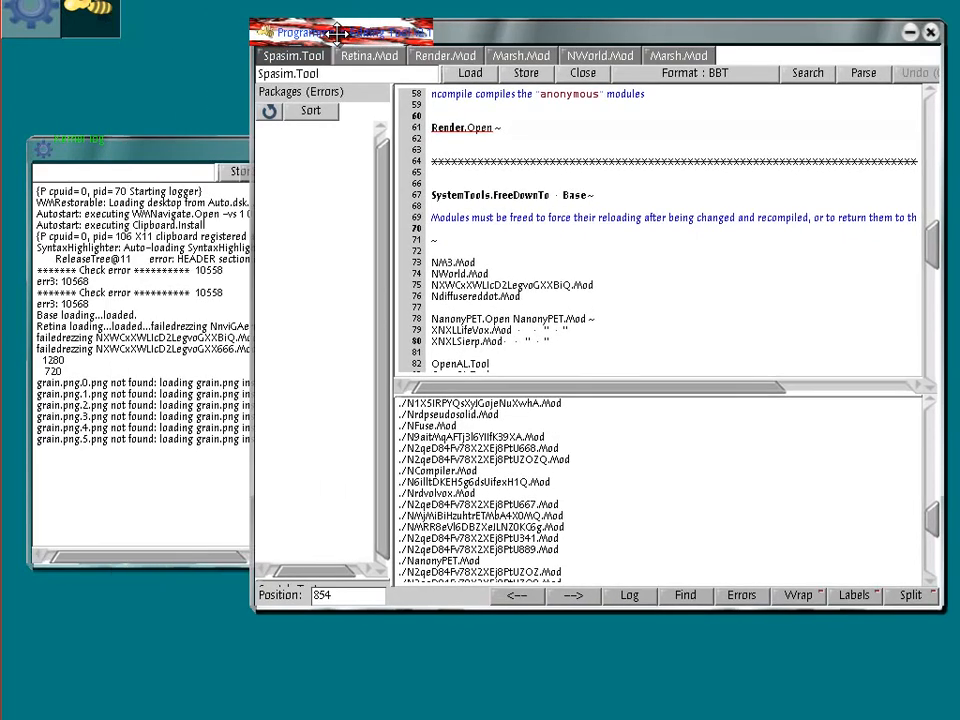